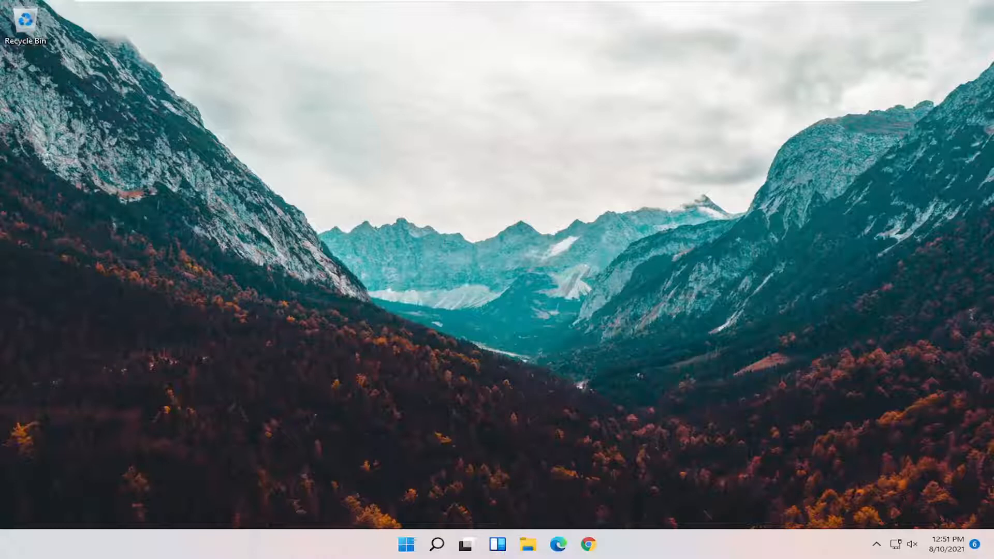
{"action": "mouse_move", "coordinate": [437, 544]}
{"action": "type", "text": "regedit"}
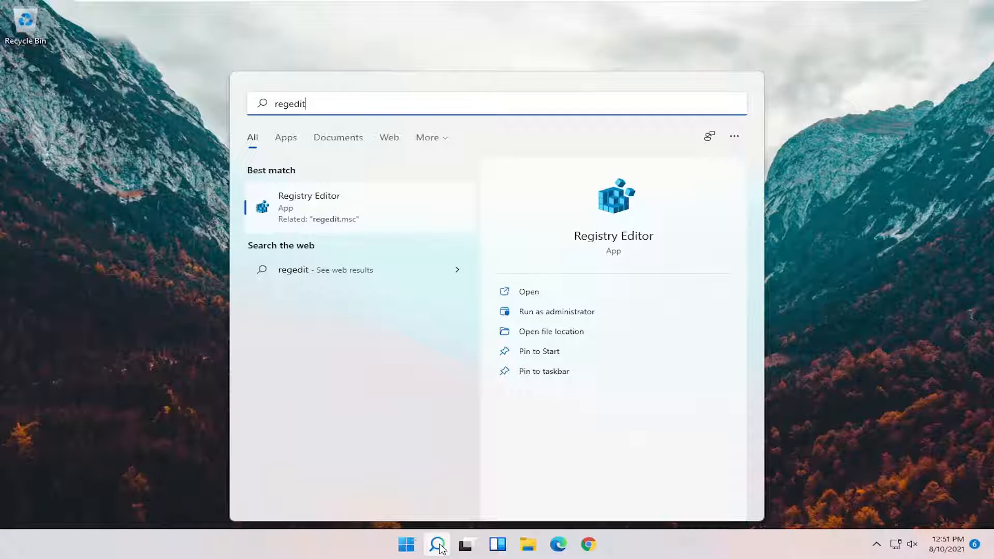
{"action": "mouse_move", "coordinate": [302, 212]}
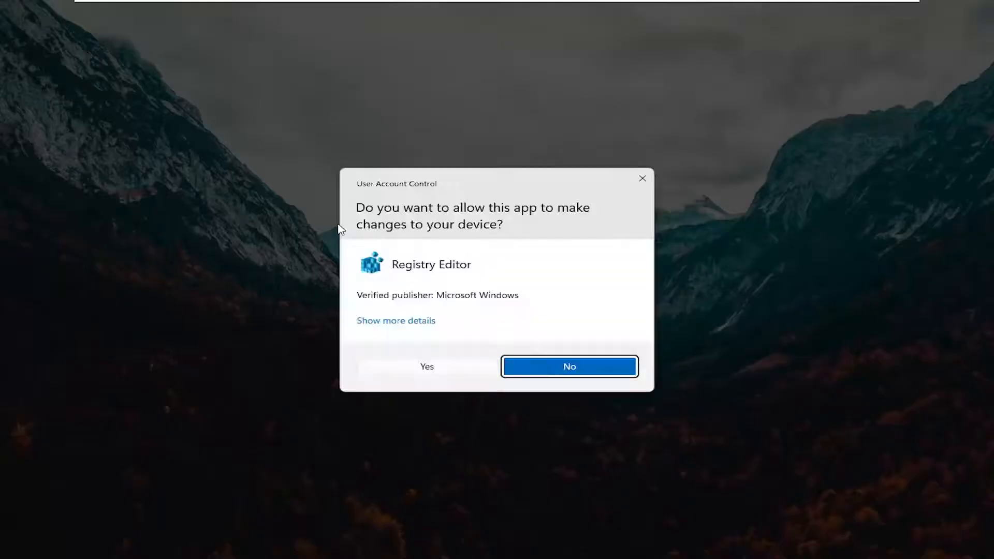
{"action": "mouse_move", "coordinate": [463, 343]}
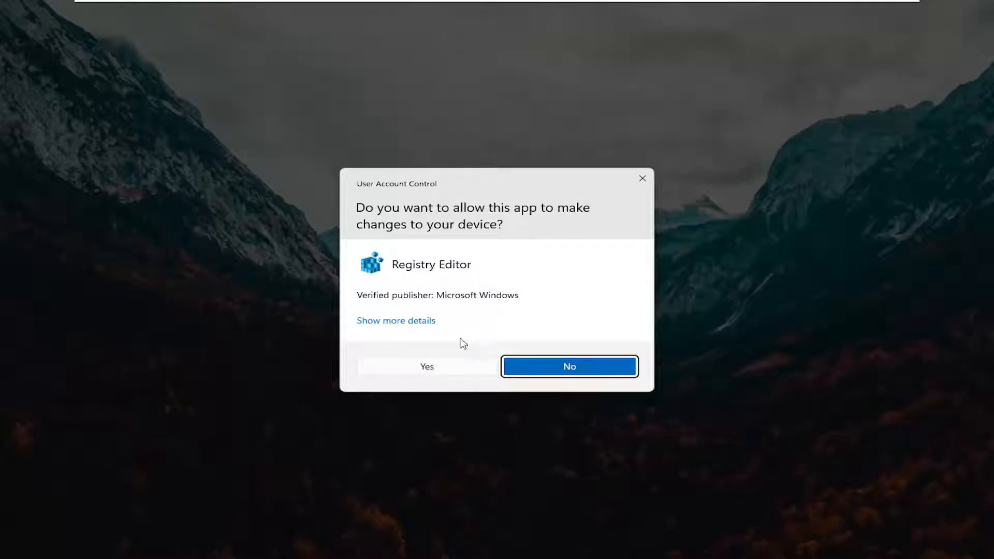
- Approve the User Account Control prompt so Registry Editor opens
{"action": "left_click", "coordinate": [426, 367]}
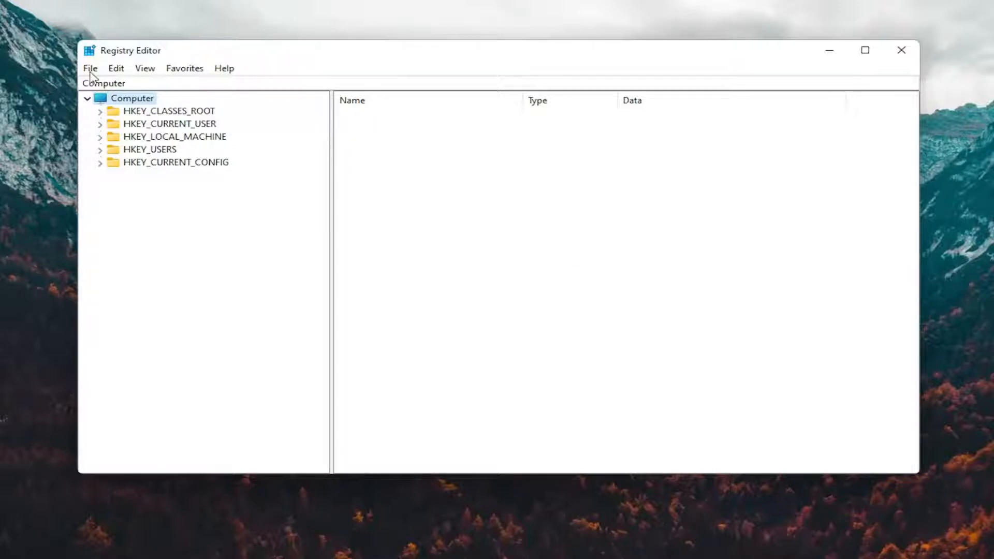
{"action": "left_click", "coordinate": [89, 67]}
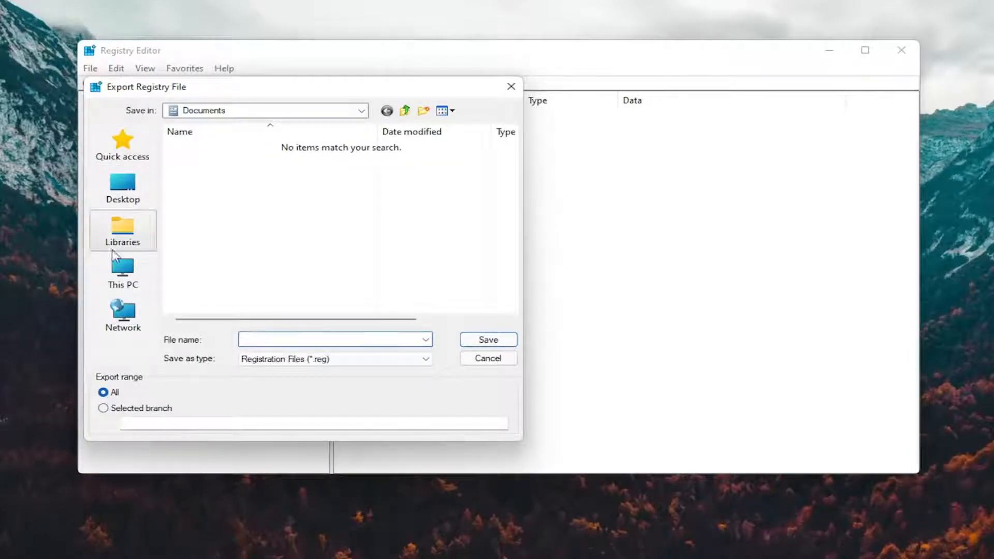
{"action": "mouse_move", "coordinate": [112, 111]}
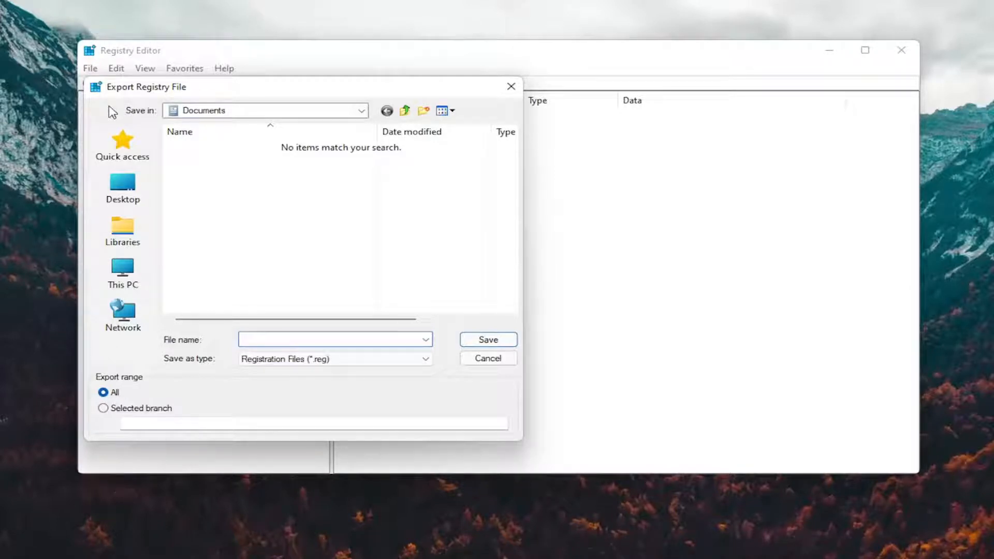
{"action": "left_click", "coordinate": [487, 358]}
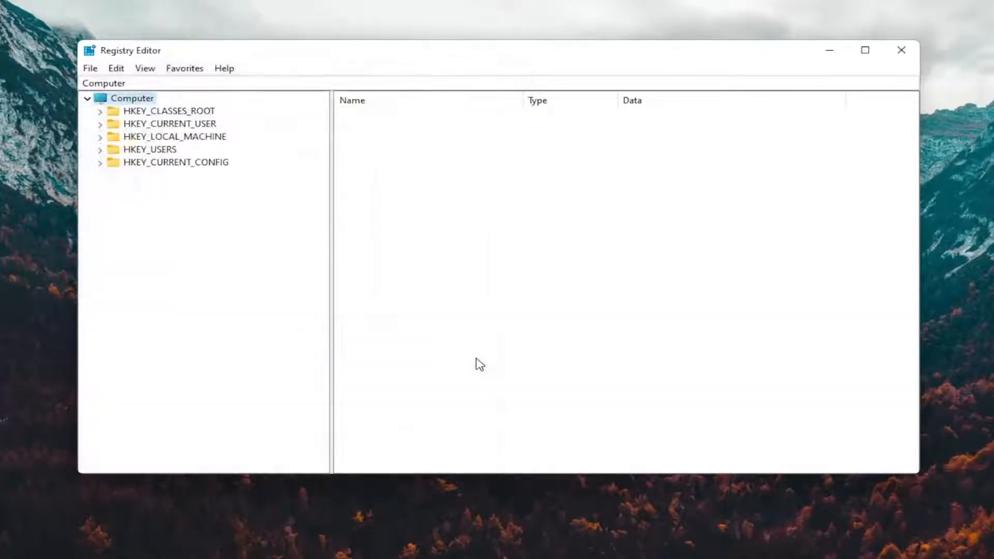
{"action": "mouse_move", "coordinate": [426, 356]}
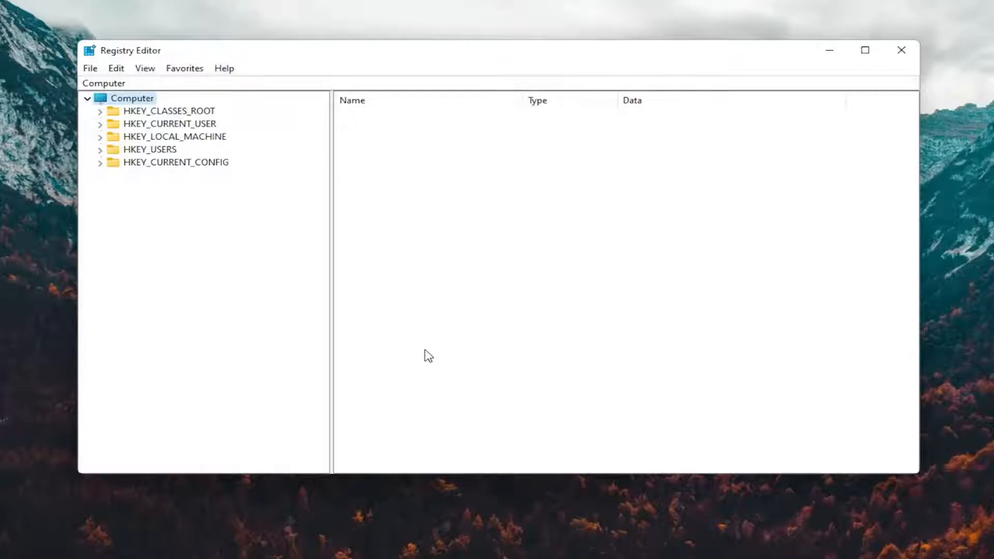
{"action": "left_click", "coordinate": [90, 68]}
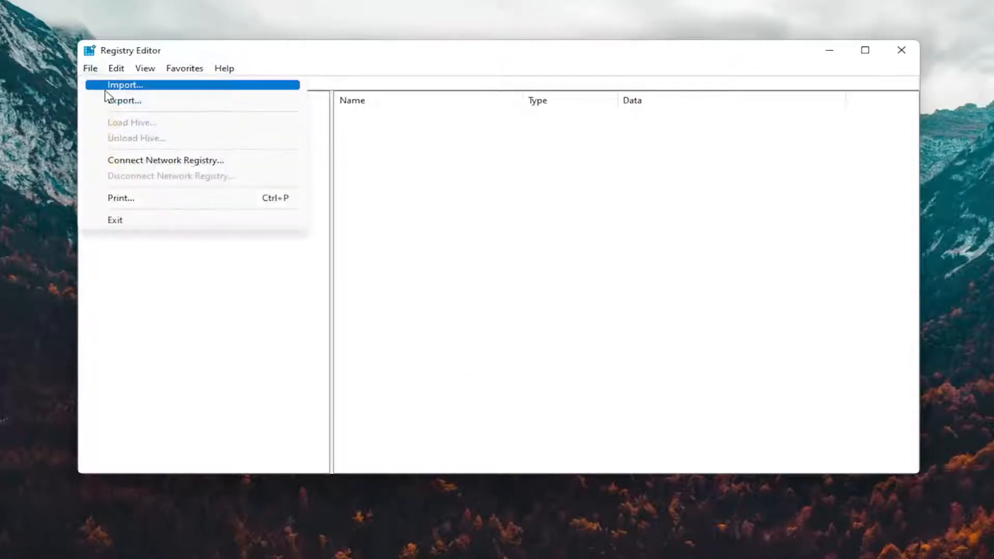
{"action": "left_click", "coordinate": [125, 85]}
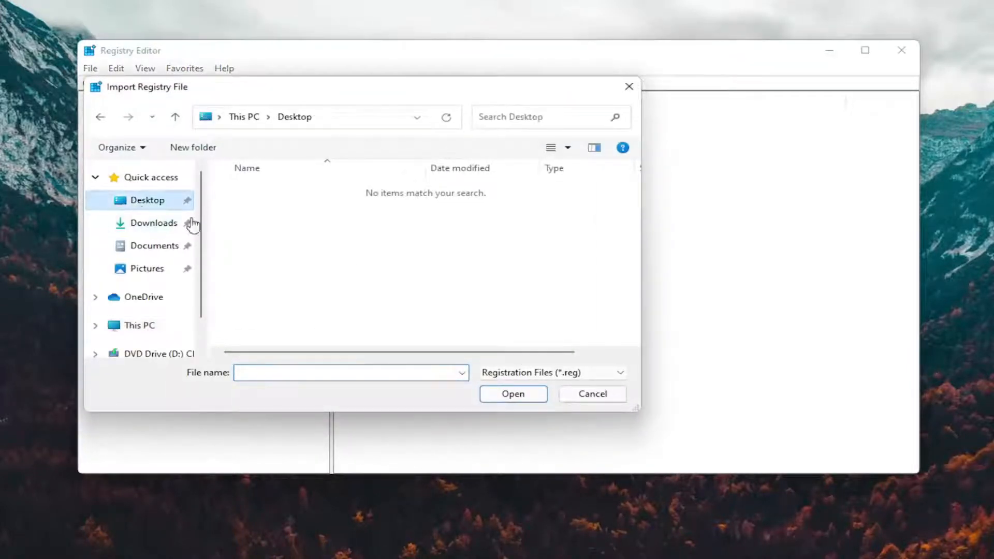
{"action": "left_click", "coordinate": [591, 394]}
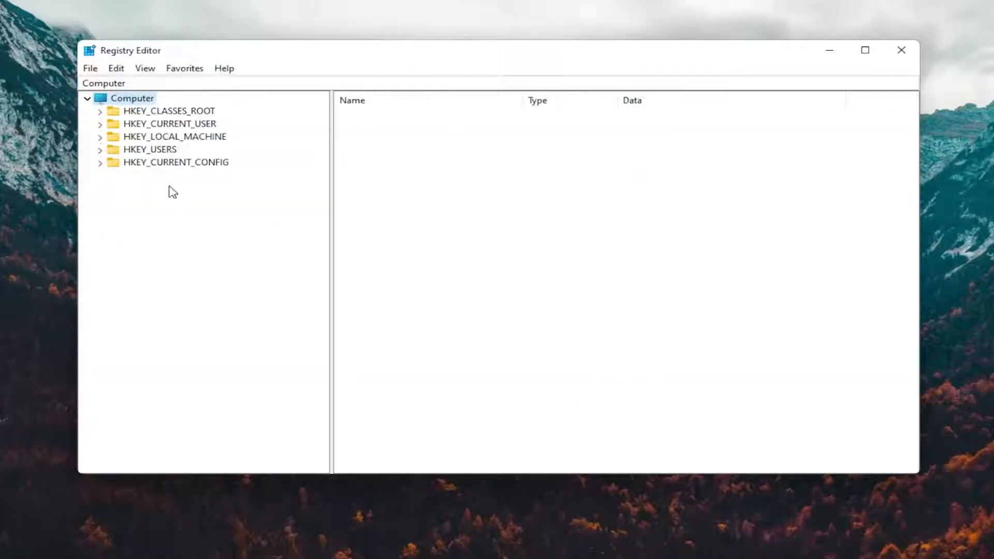
{"action": "mouse_move", "coordinate": [171, 173]}
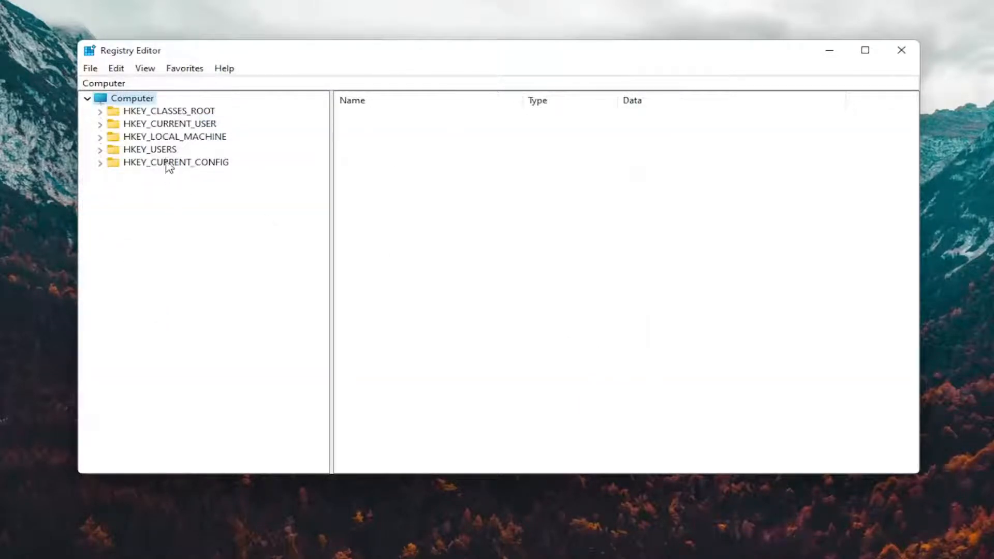
- Navigate to HKEY_LOCAL_MACHINE\SOFTWARE\Policies\Microsoft\Windows\System in the key tree
{"action": "left_click", "coordinate": [174, 136]}
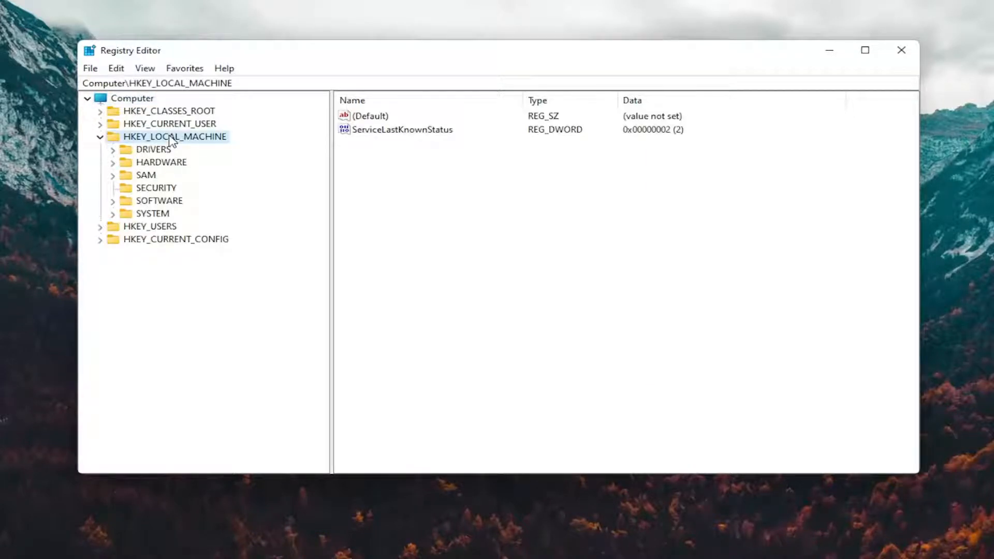
{"action": "mouse_move", "coordinate": [144, 204]}
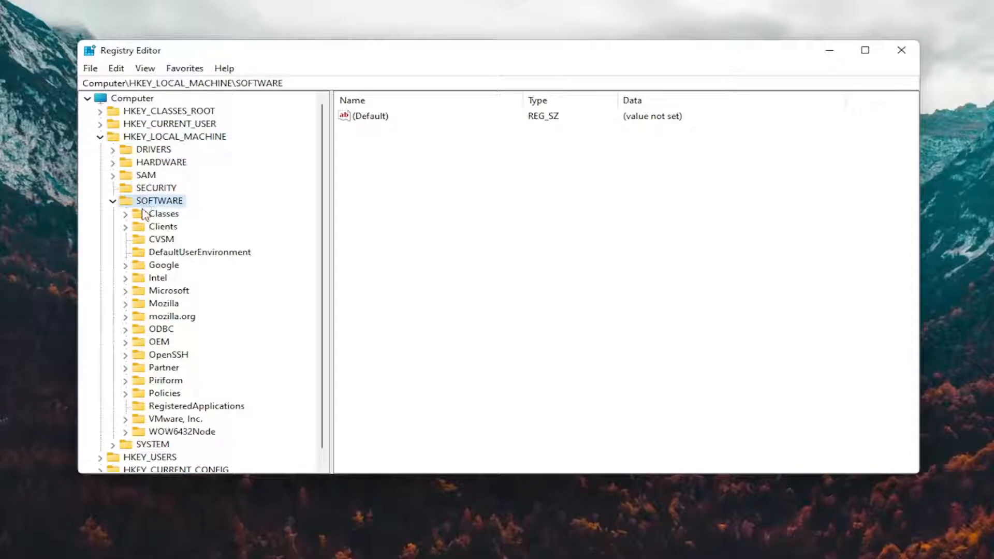
{"action": "left_click", "coordinate": [166, 393]}
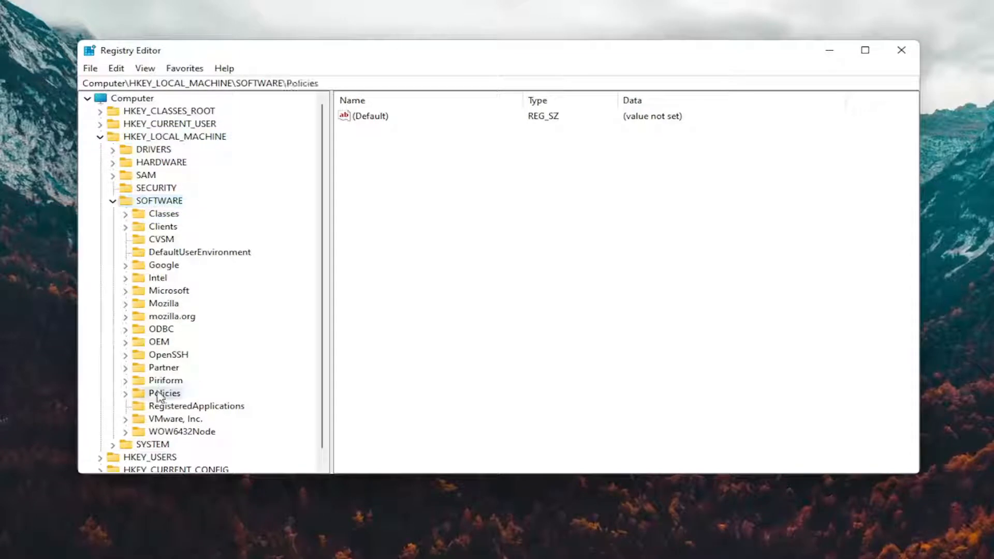
{"action": "left_click", "coordinate": [125, 393]}
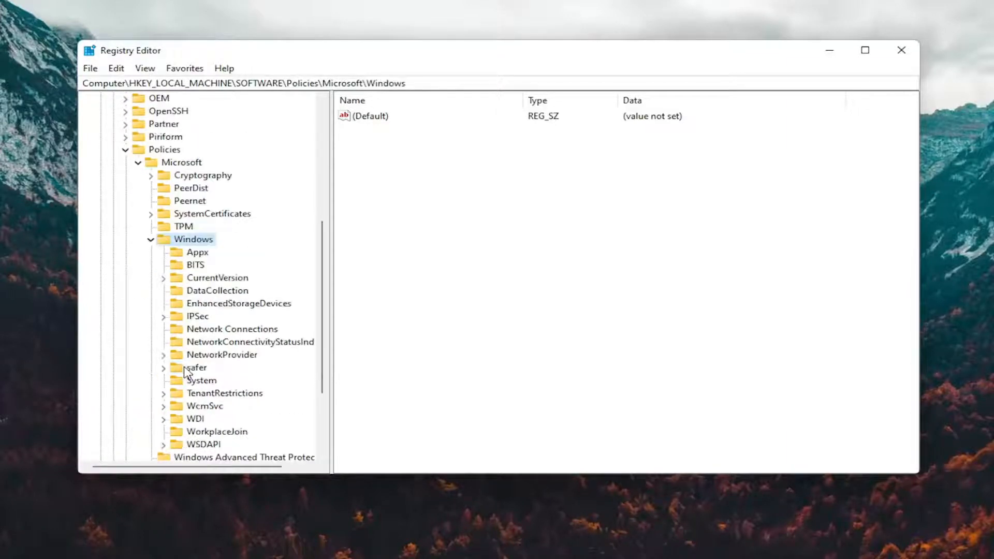
{"action": "mouse_move", "coordinate": [190, 372]}
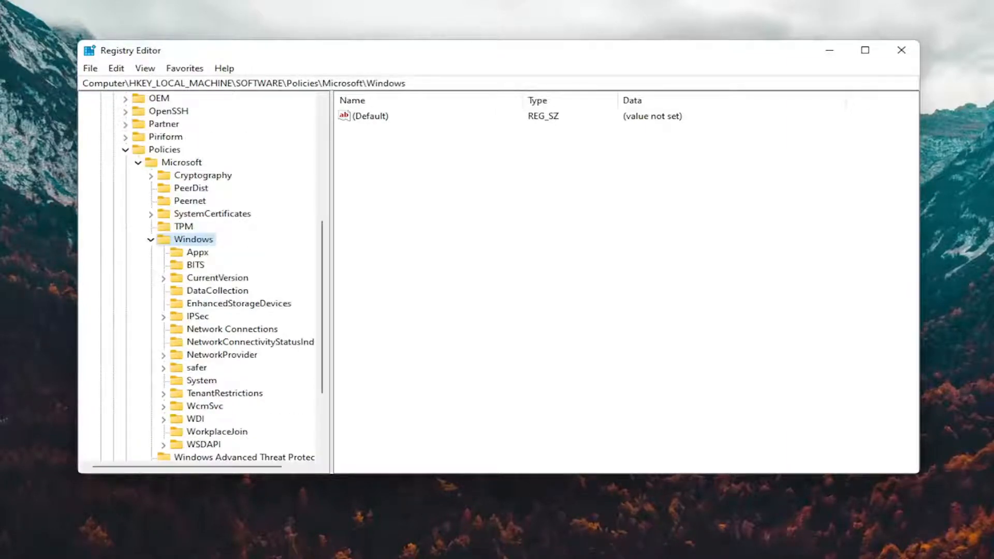
{"action": "mouse_move", "coordinate": [150, 427]}
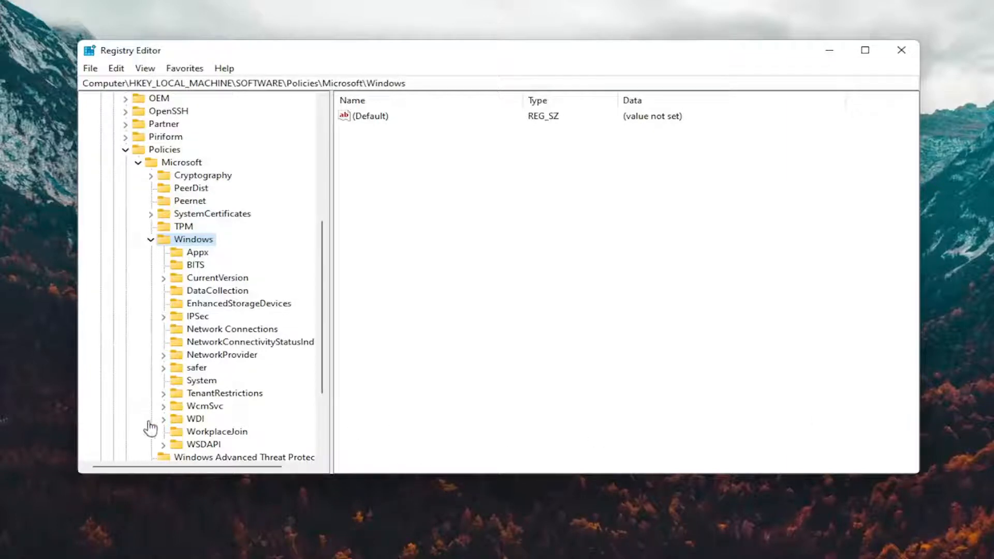
{"action": "left_click", "coordinate": [202, 379]}
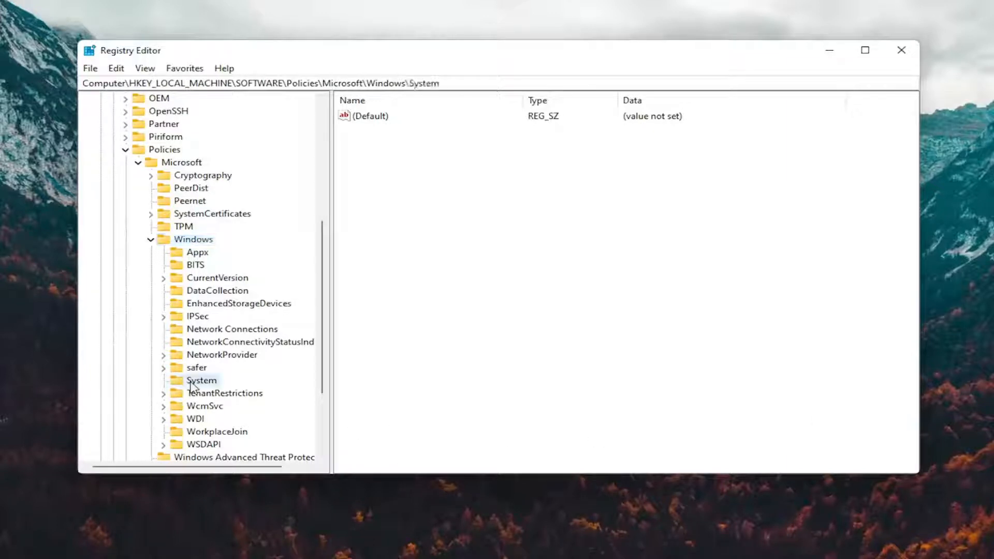
{"action": "left_click", "coordinate": [201, 379]}
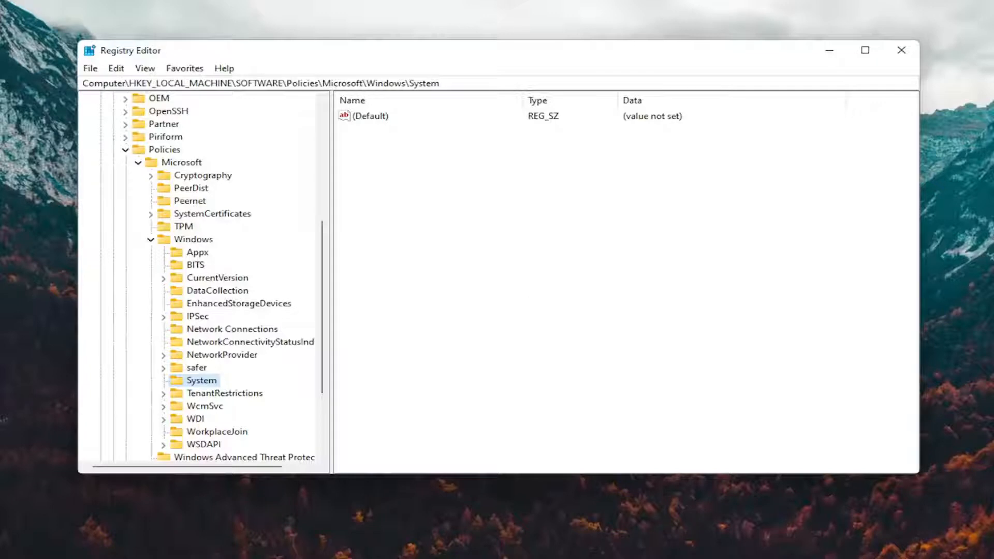
{"action": "mouse_move", "coordinate": [365, 131]}
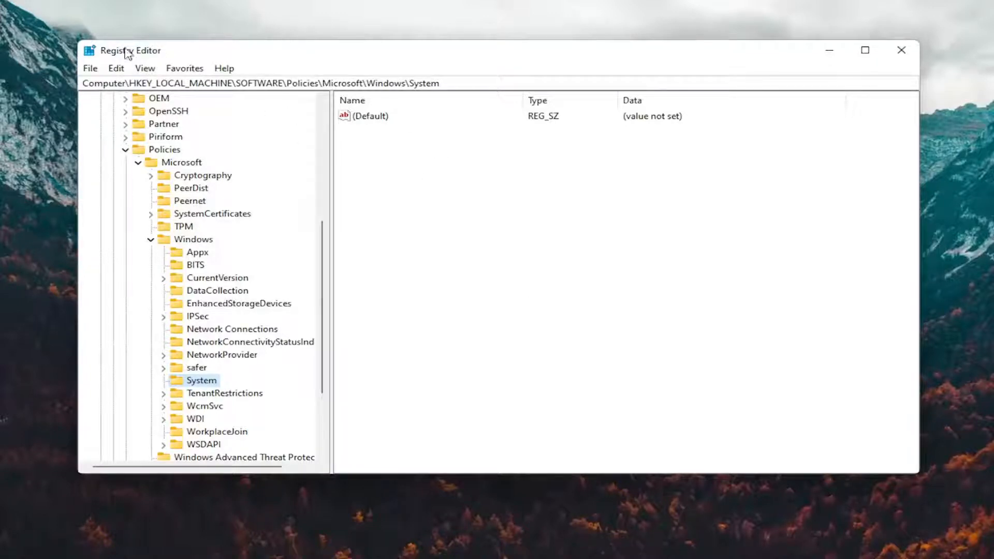
{"action": "mouse_move", "coordinate": [252, 98]}
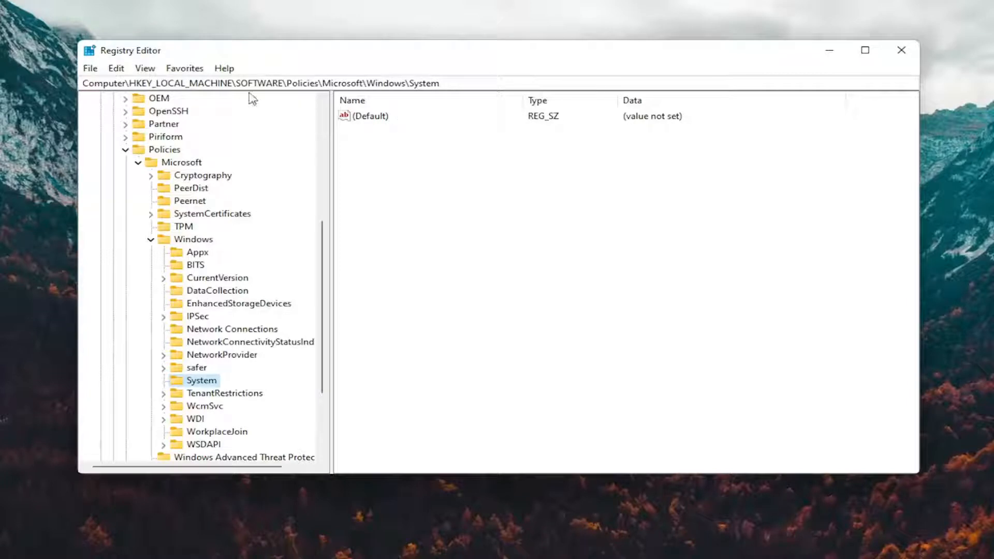
{"action": "mouse_move", "coordinate": [353, 62]}
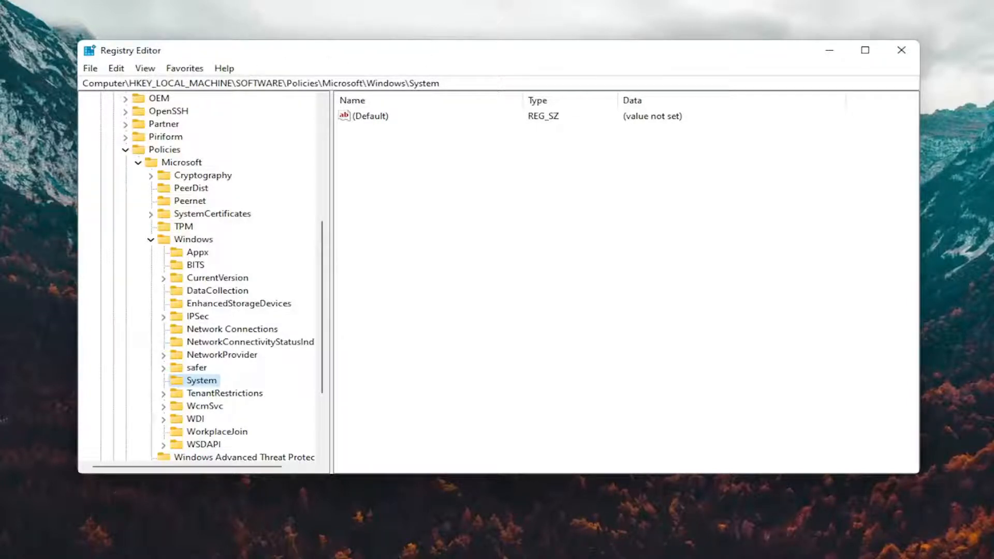
{"action": "mouse_move", "coordinate": [409, 159]}
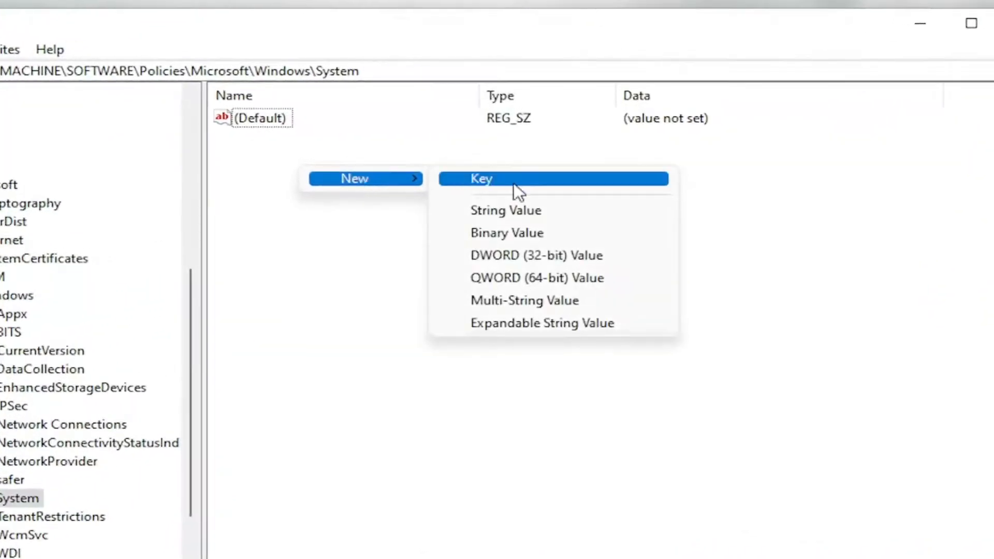
- Create a new 32-bit DWORD value named AllowDomainPINLogon in the System key
{"action": "left_click", "coordinate": [537, 254]}
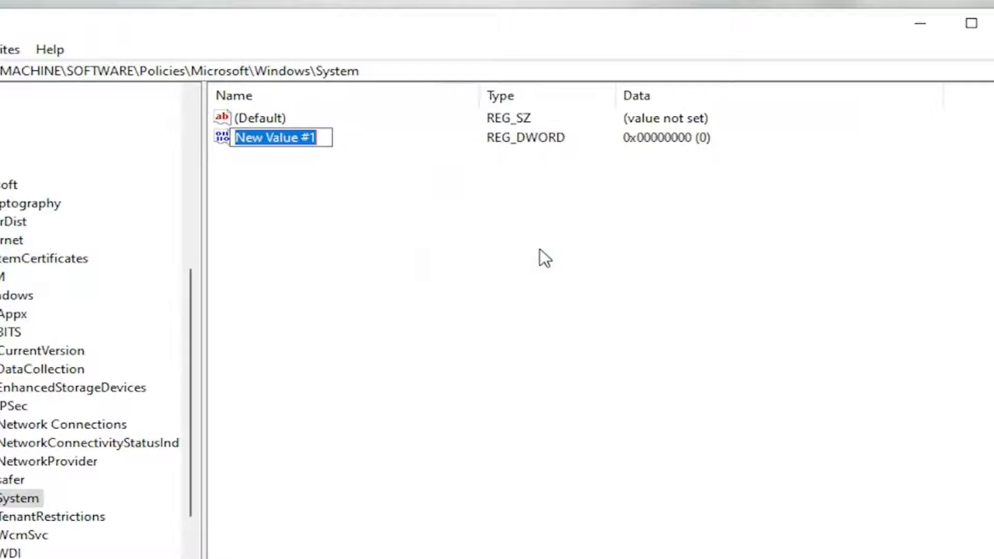
{"action": "type", "text": "A"}
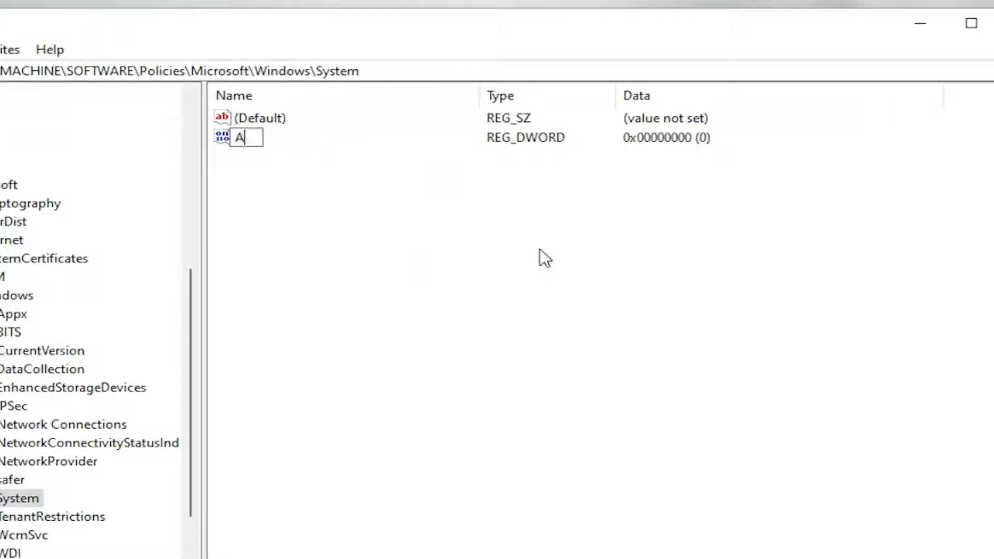
{"action": "type", "text": "llowDomain"}
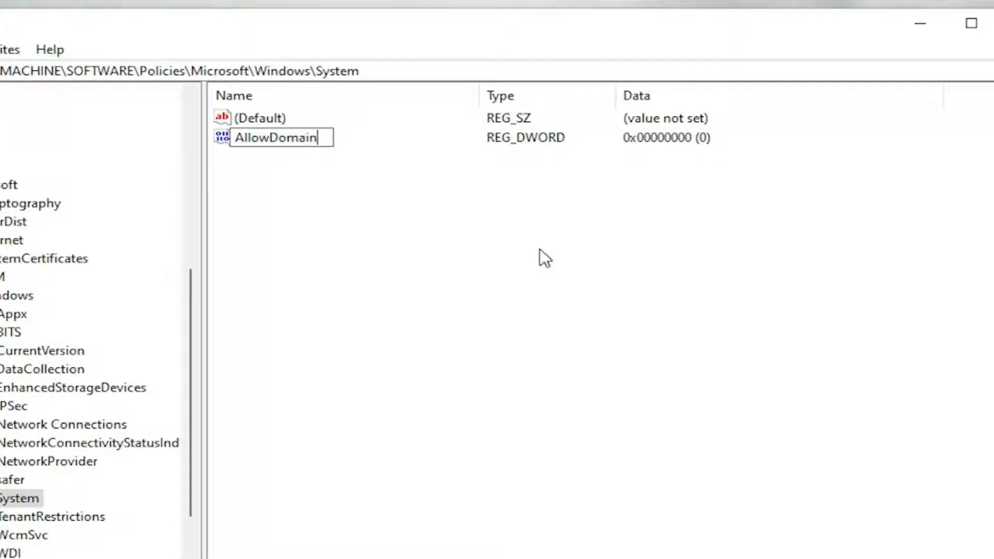
{"action": "type", "text": "PIN"}
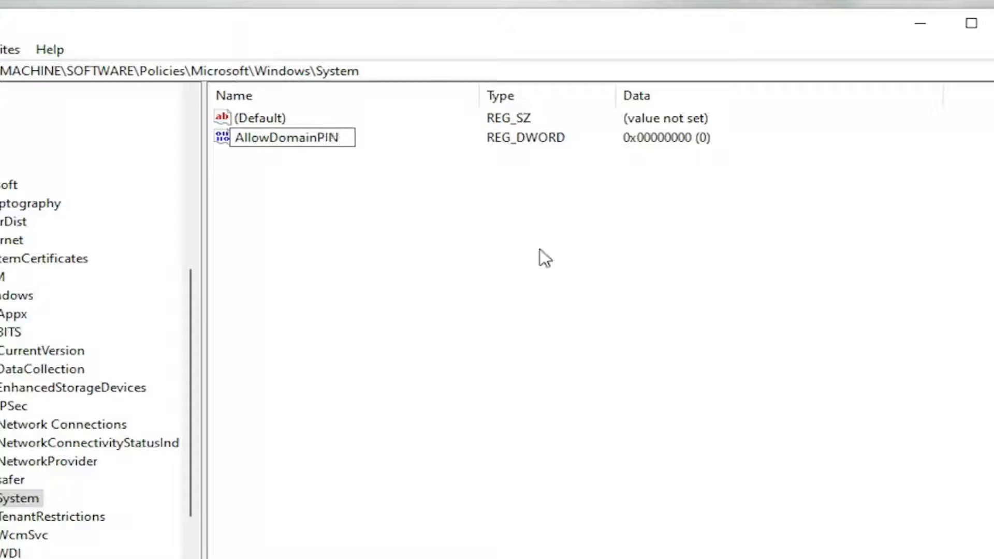
{"action": "type", "text": "Logon"}
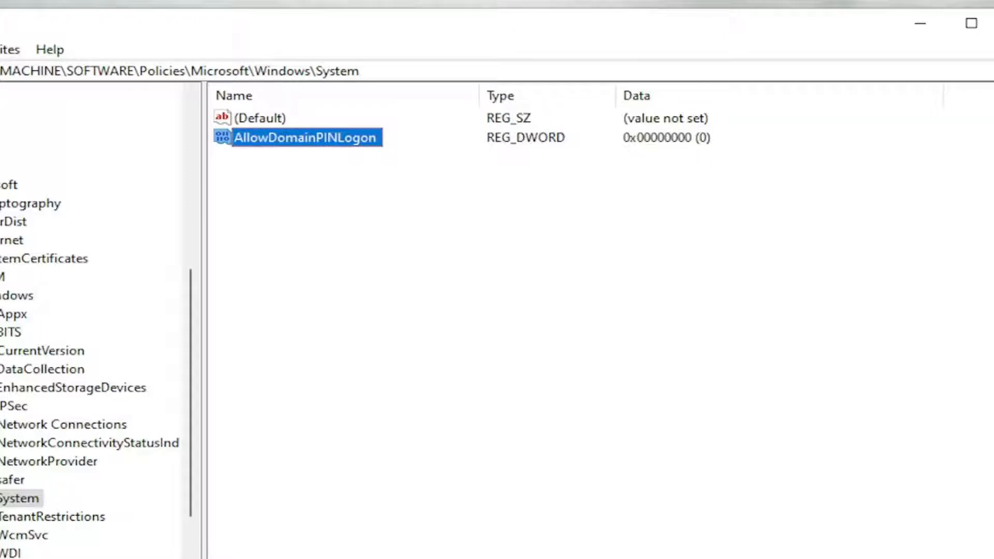
- Change AllowDomainPINLogon's value data from 0 to 1 and confirm
{"action": "double_click", "coordinate": [306, 137]}
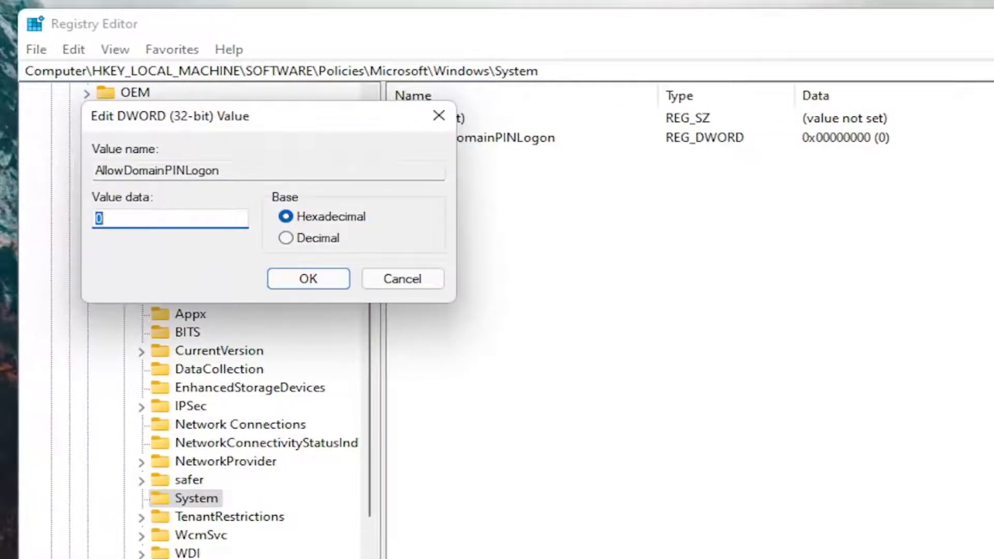
{"action": "type", "text": "1"}
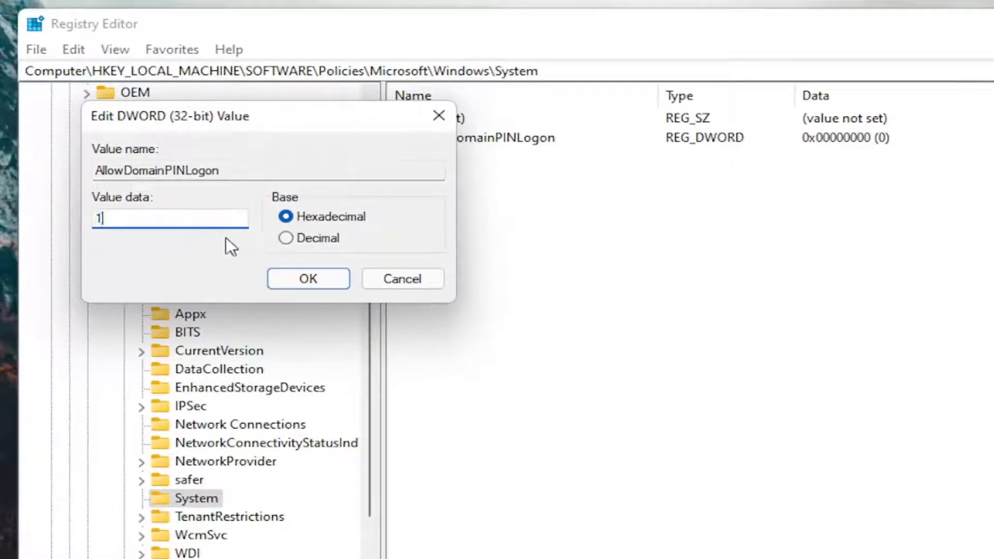
{"action": "left_click", "coordinate": [307, 279]}
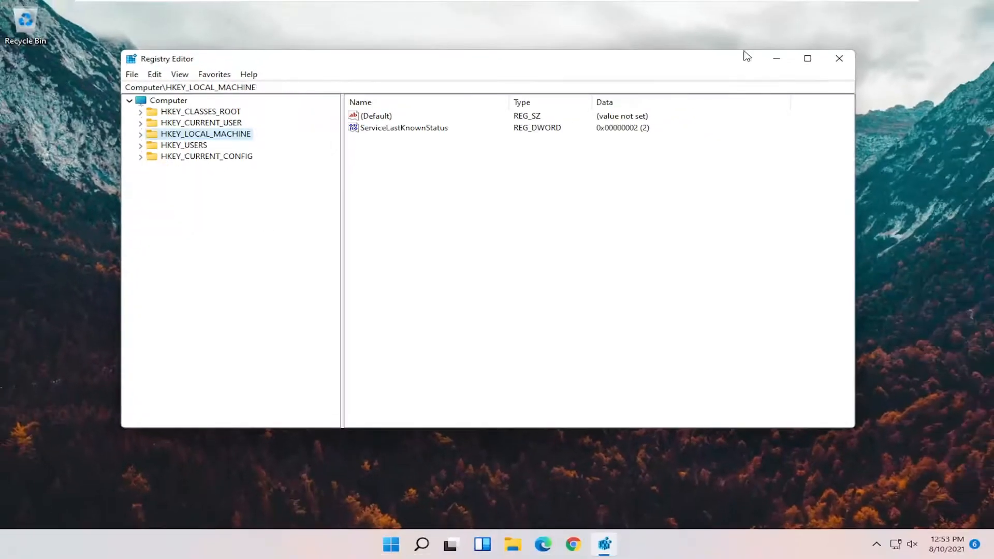
- Close Registry Editor, then open and dismiss the Start quick-link menu
{"action": "left_click", "coordinate": [167, 99]}
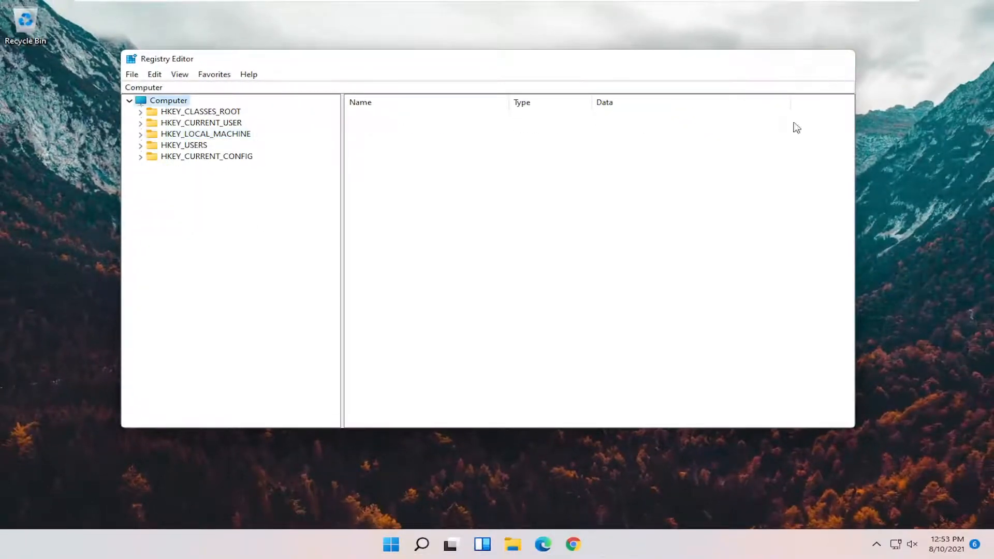
{"action": "right_click", "coordinate": [405, 544]}
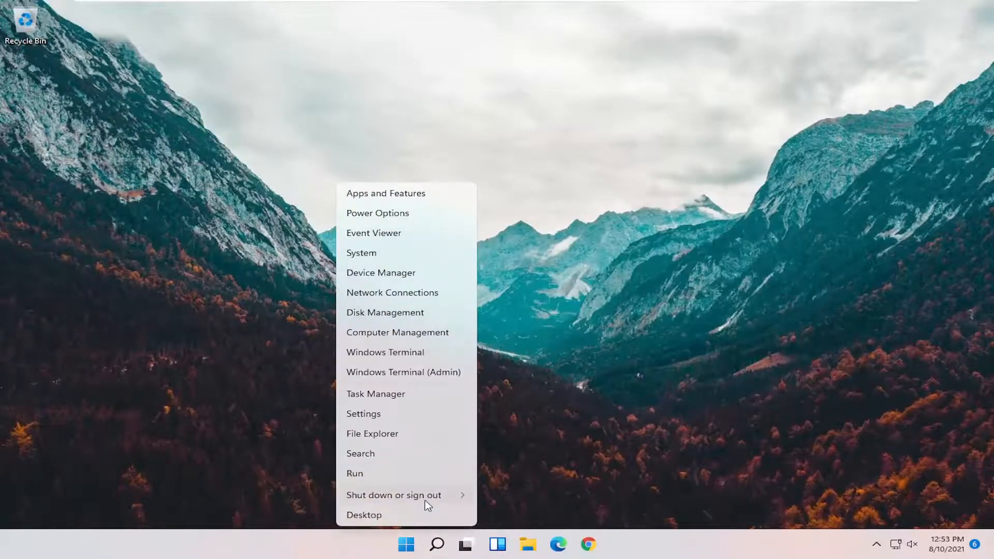
{"action": "left_click", "coordinate": [393, 494]}
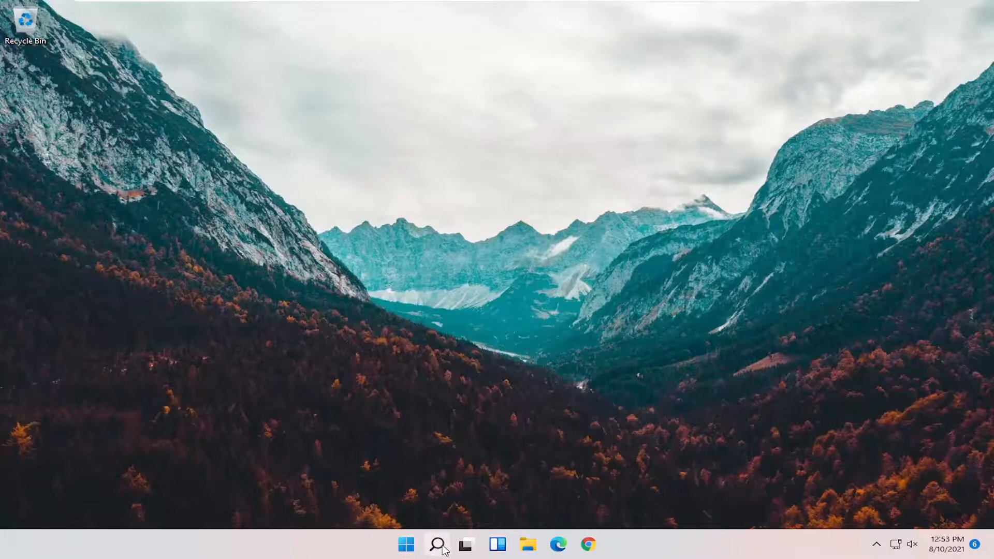
- Search 'group polic' and launch Edit group policy from the results
{"action": "type", "text": "group"}
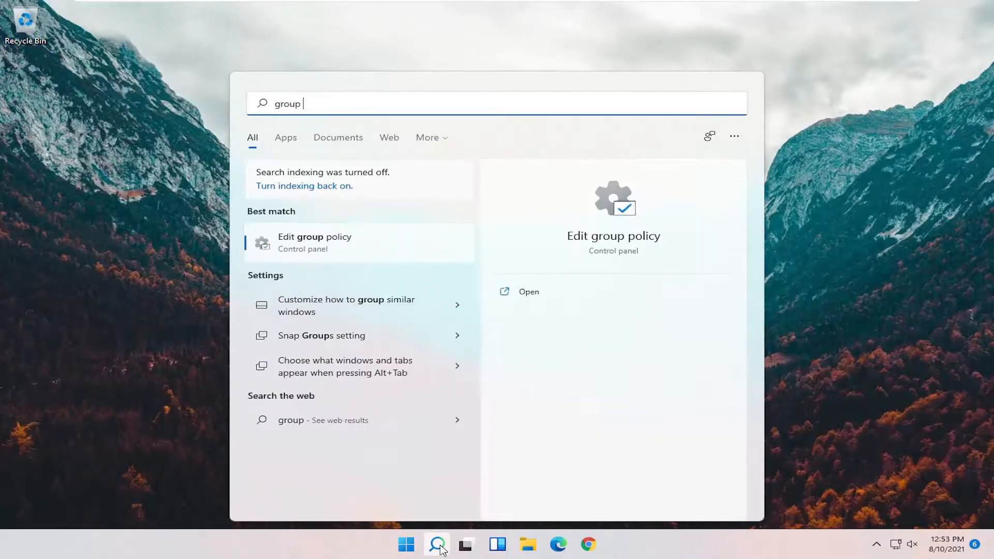
{"action": "type", "text": "polic"}
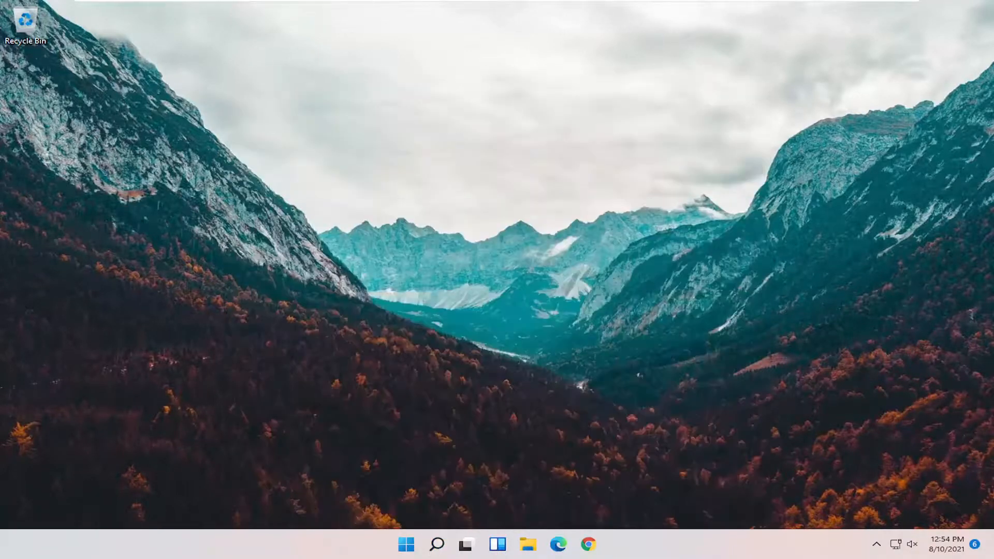
{"action": "left_click", "coordinate": [435, 544]}
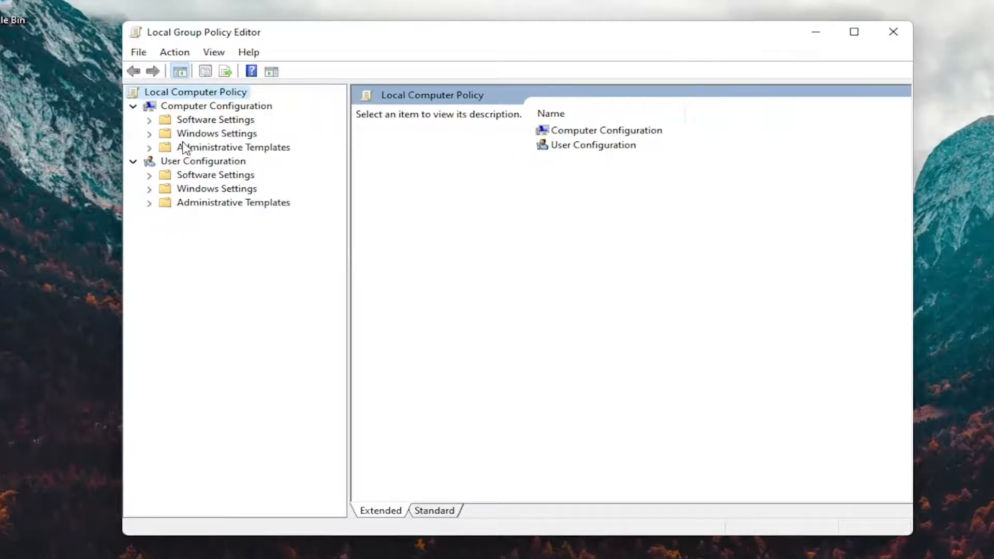
- Open Administrative Templates > System > Logon and select Turn on convenience PIN sign-in
{"action": "left_click", "coordinate": [234, 146]}
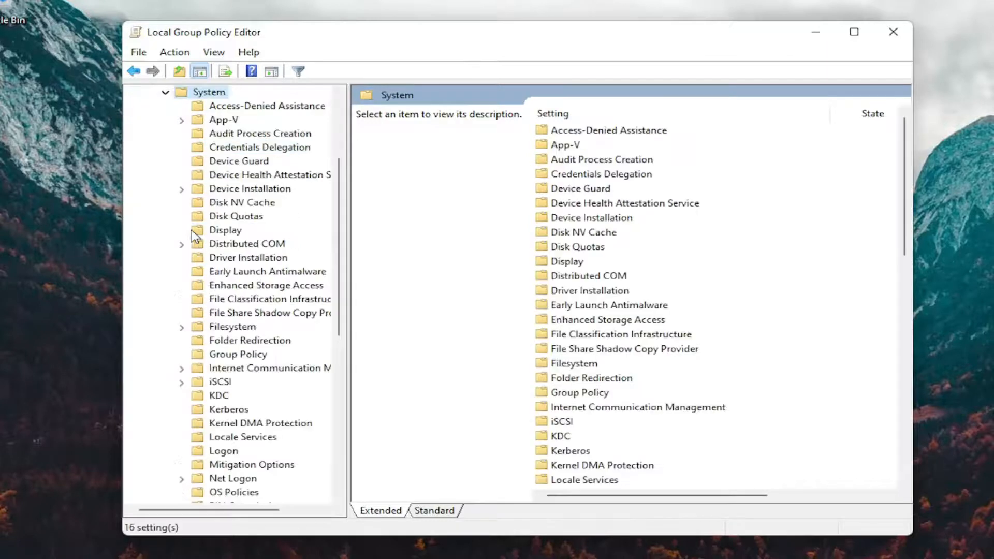
{"action": "mouse_move", "coordinate": [355, 275]}
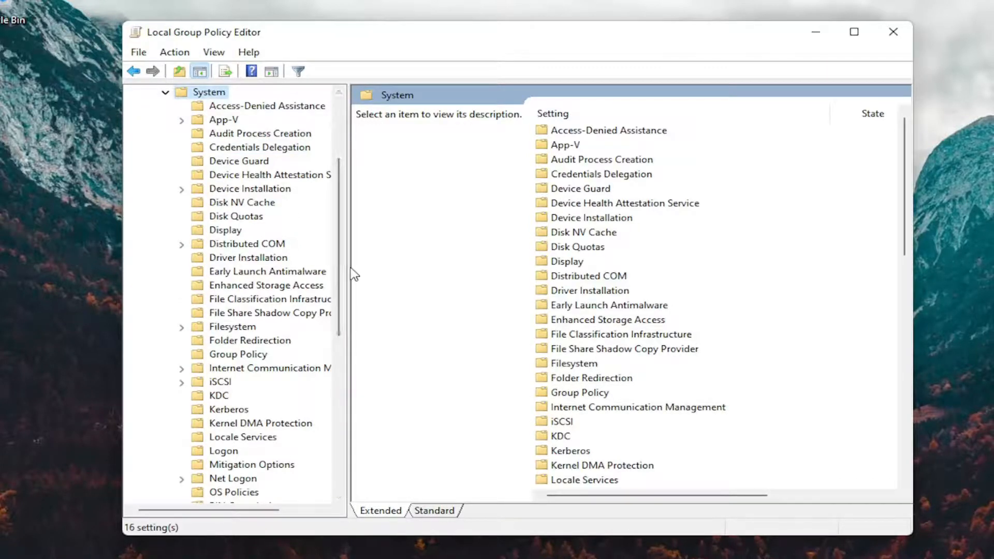
{"action": "scroll", "scroll_direction": "down", "scroll_amount": 3}
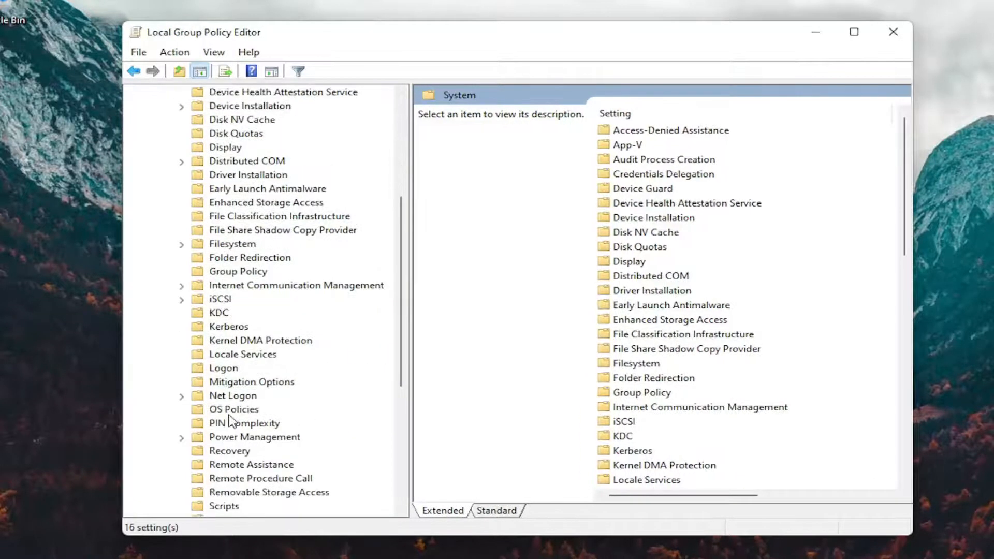
{"action": "left_click", "coordinate": [223, 367]}
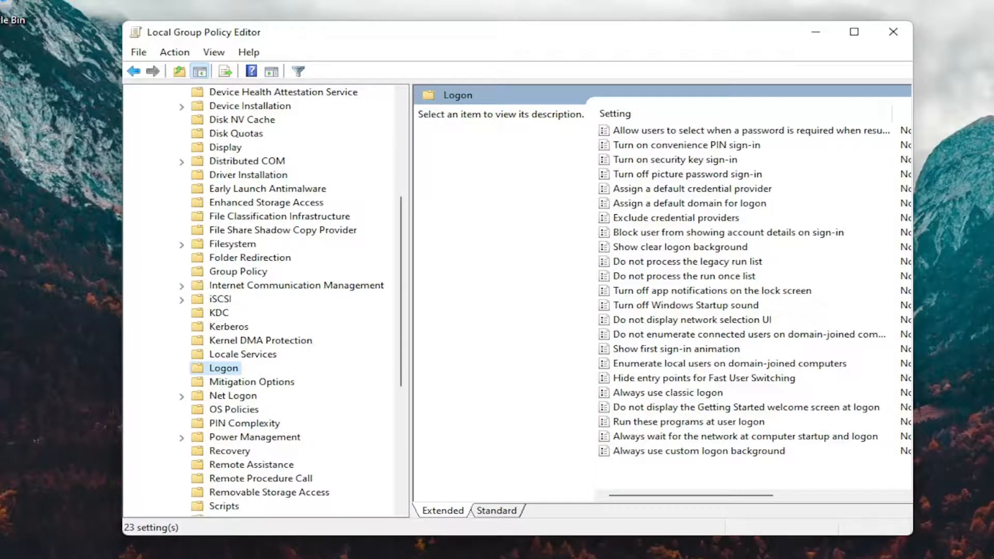
{"action": "left_click", "coordinate": [684, 144]}
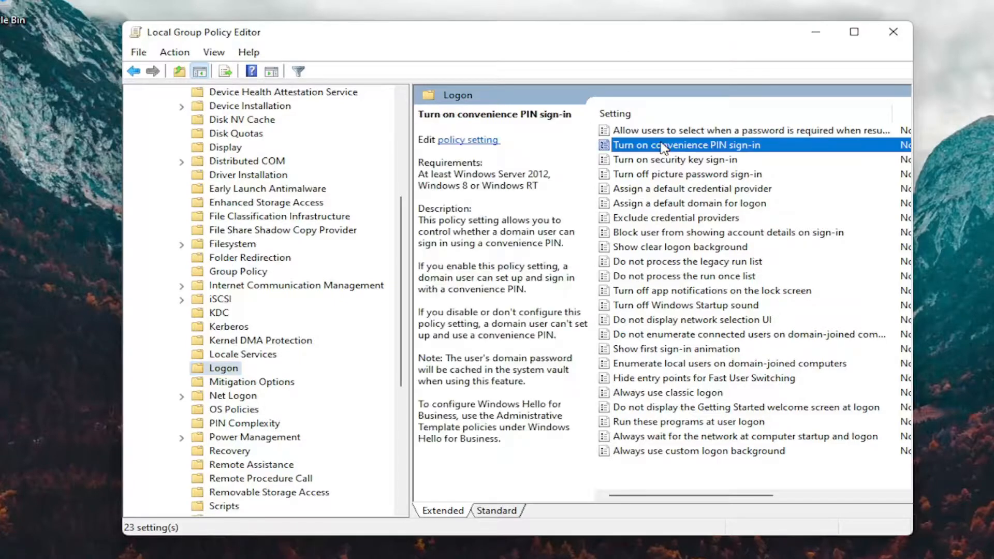
- Set Turn on convenience PIN sign-in to Enabled and save it
{"action": "double_click", "coordinate": [684, 144]}
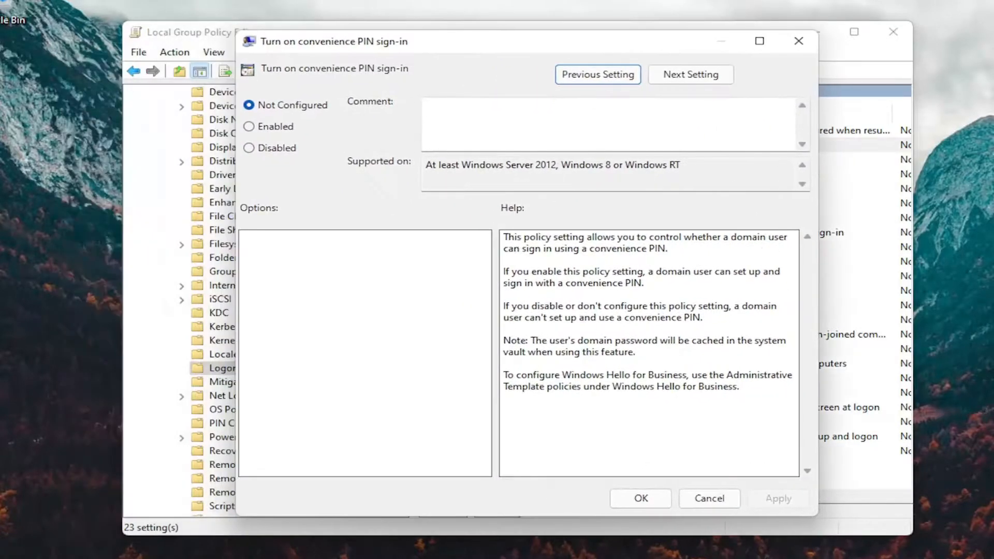
{"action": "mouse_move", "coordinate": [288, 122]}
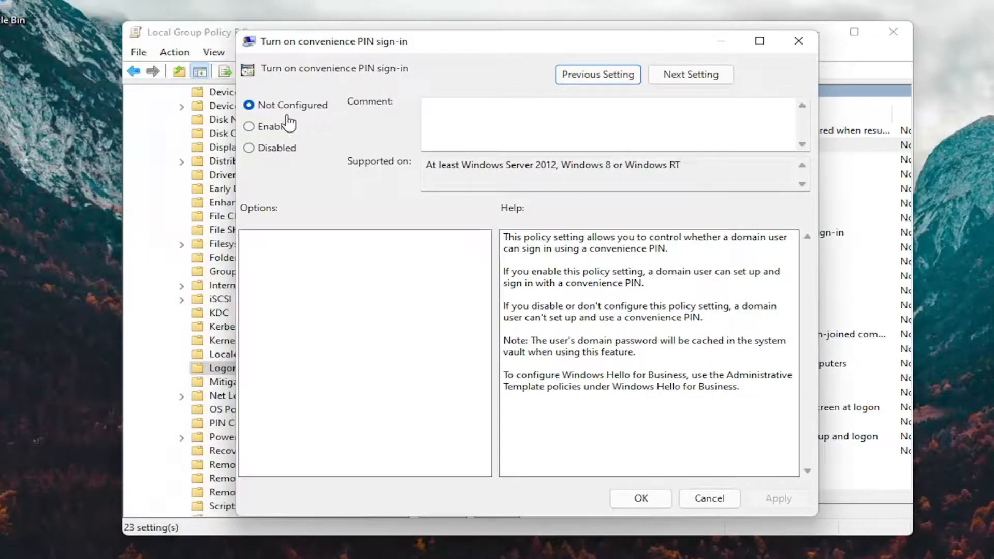
{"action": "left_click", "coordinate": [249, 127]}
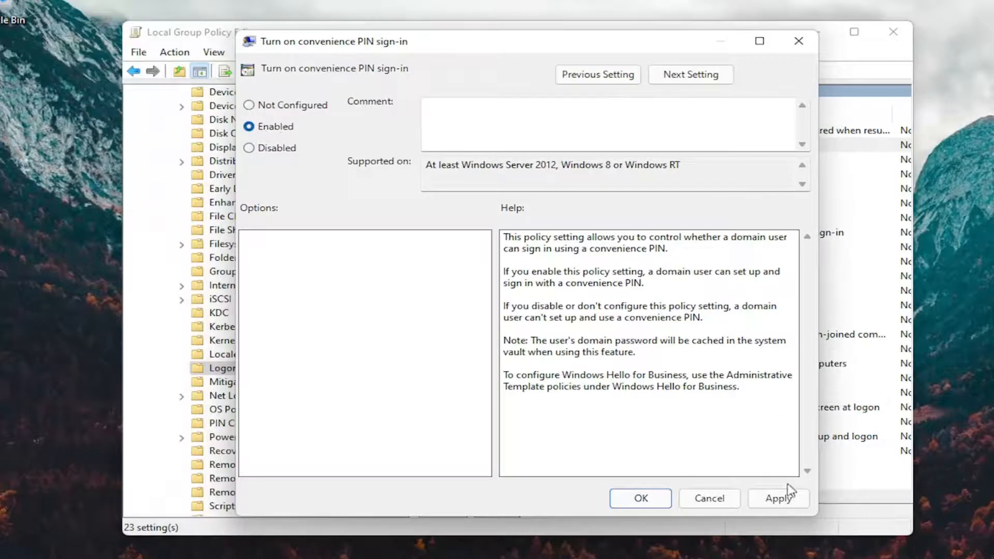
{"action": "left_click", "coordinate": [638, 498]}
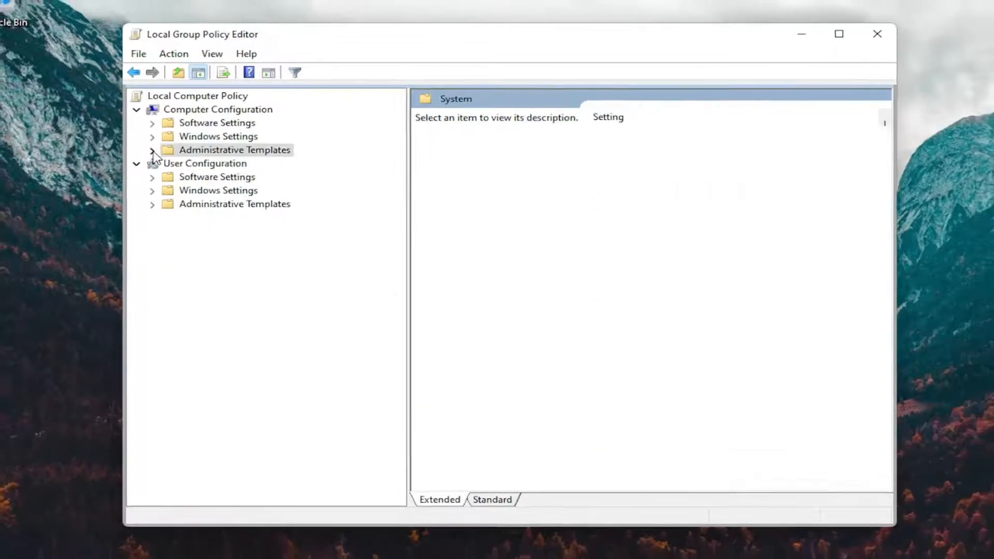
- Close the Local Group Policy Editor window and right-click the Start button
{"action": "left_click", "coordinate": [876, 34]}
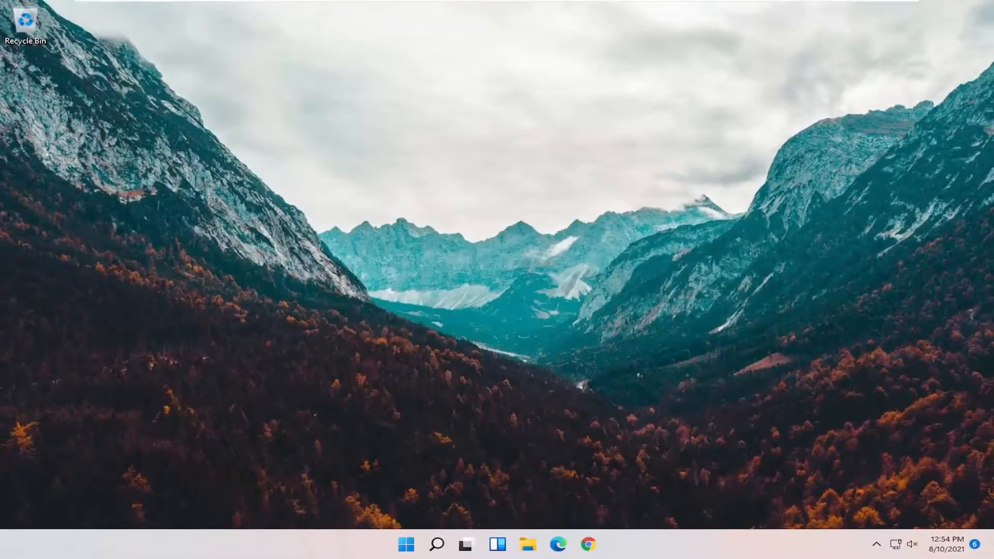
{"action": "mouse_move", "coordinate": [406, 544]}
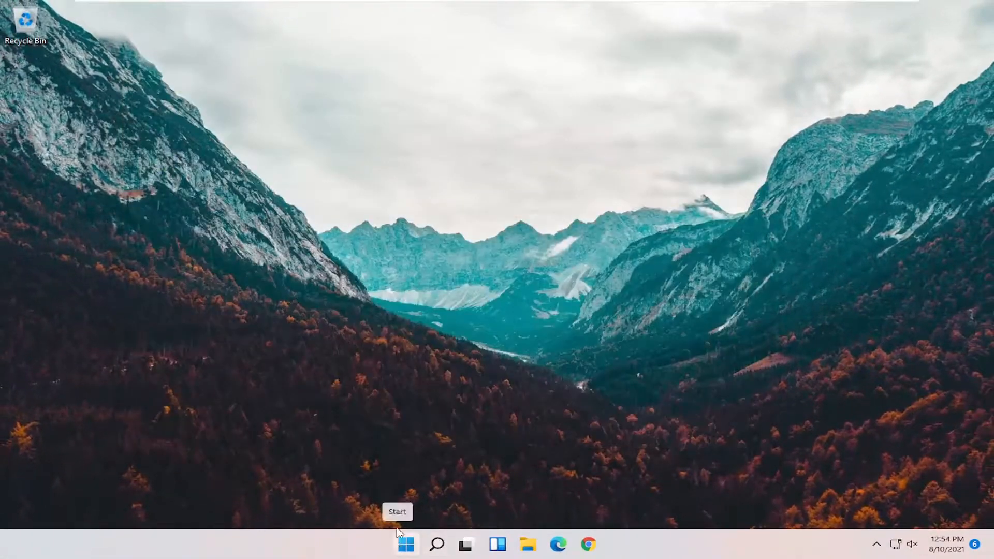
{"action": "right_click", "coordinate": [404, 544]}
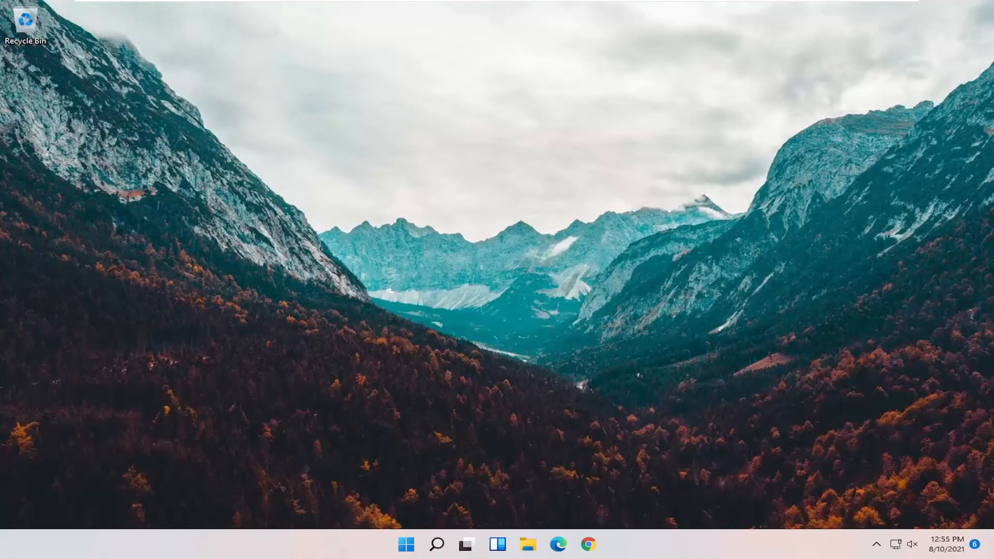
{"action": "mouse_move", "coordinate": [242, 475]}
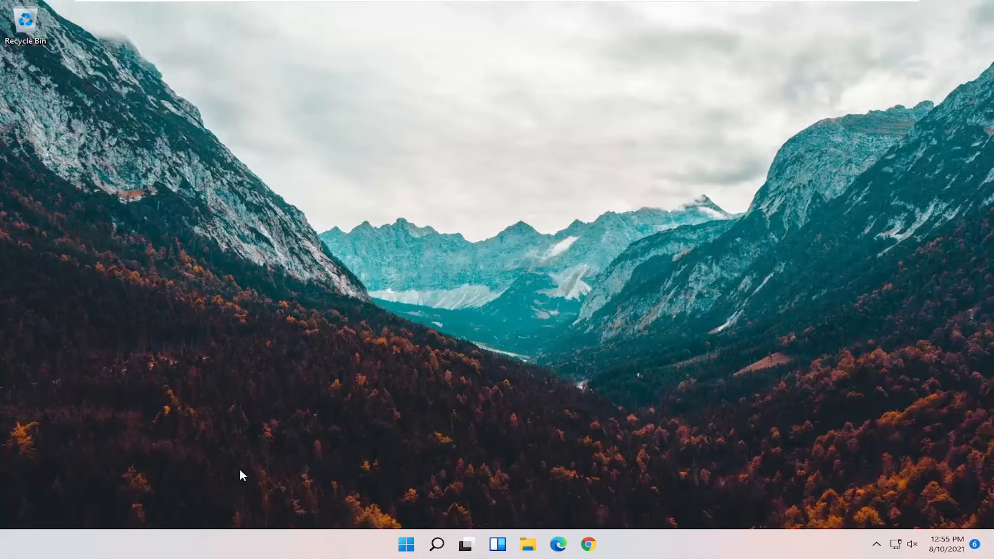